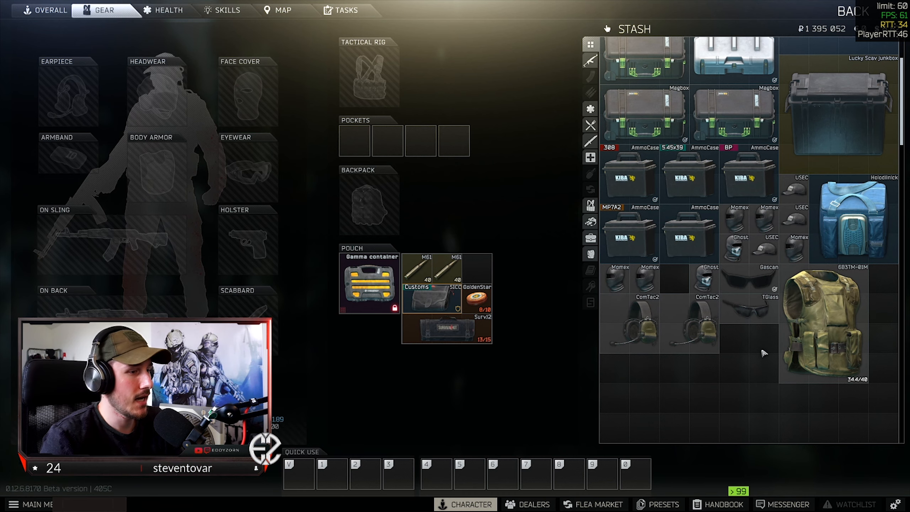
# Scroll the stash, check the active tasks list, and return to the character stash.
pyautogui.scroll(-3)
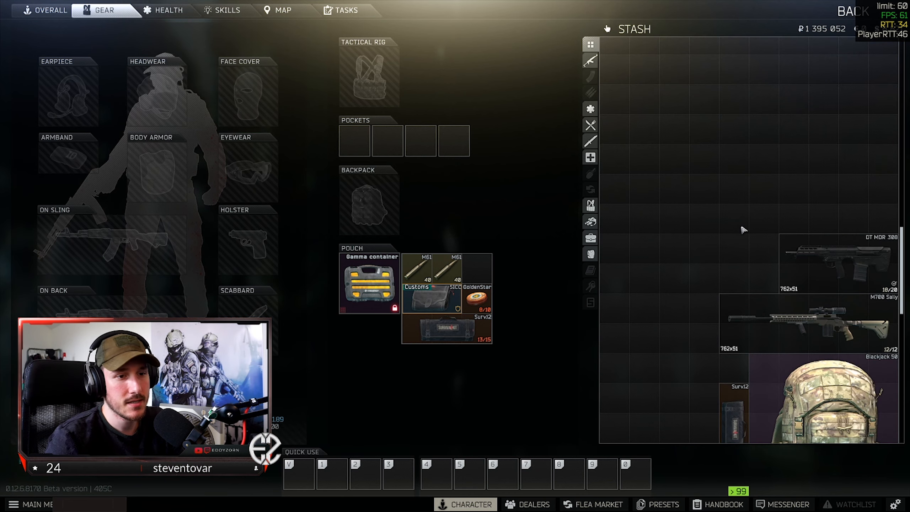
pyautogui.scroll(-3)
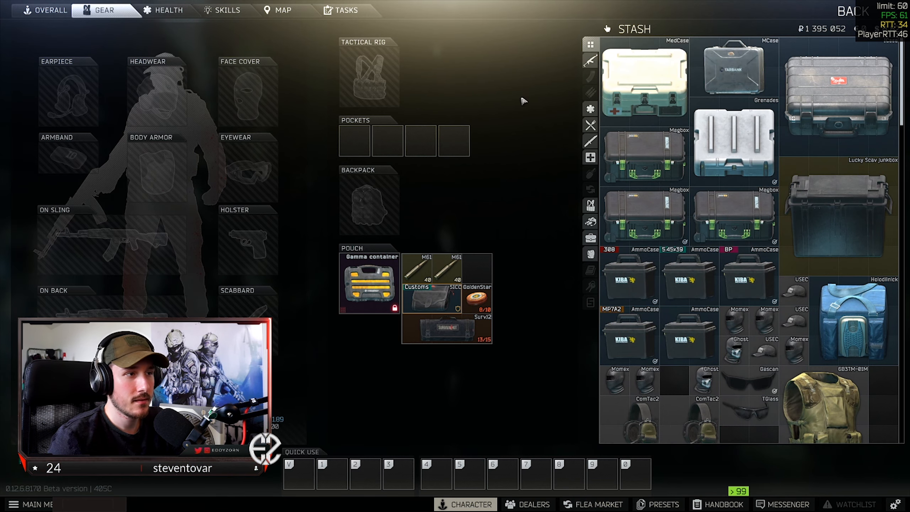
pyautogui.click(345, 10)
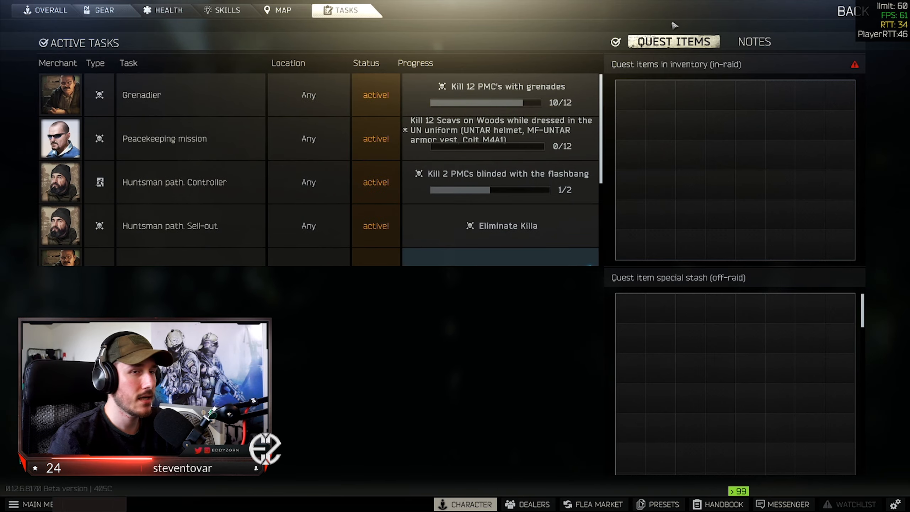
pyautogui.click(104, 10)
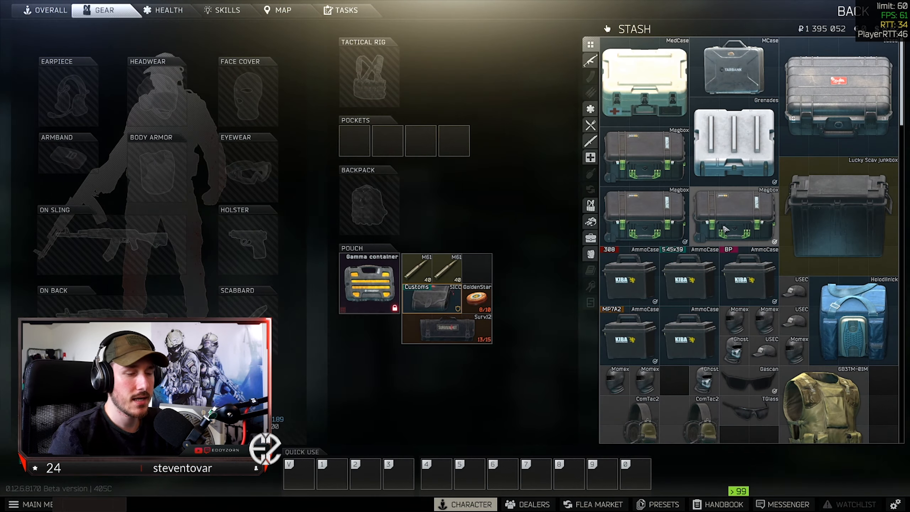
pyautogui.moveTo(727, 229)
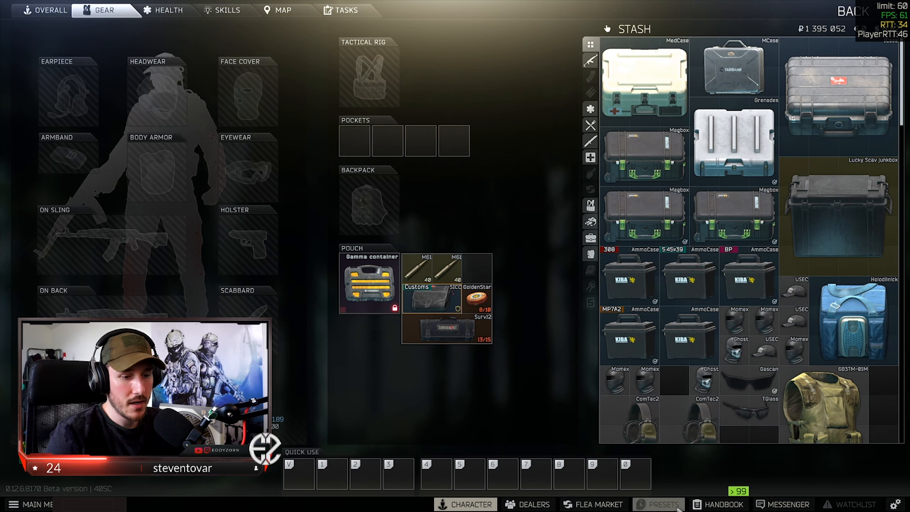
# Load the Abigail AKM preset and buy all its parts on the flea market.
pyautogui.click(659, 503)
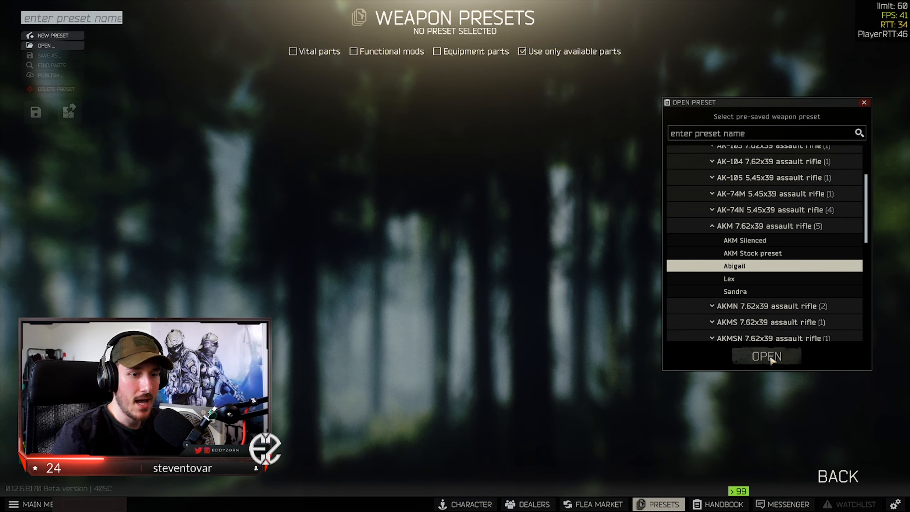
pyautogui.click(764, 355)
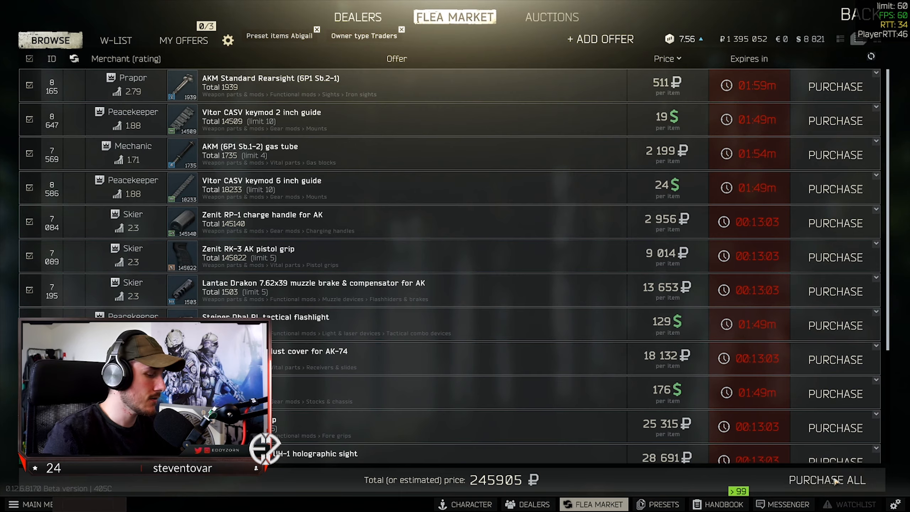
pyautogui.click(826, 480)
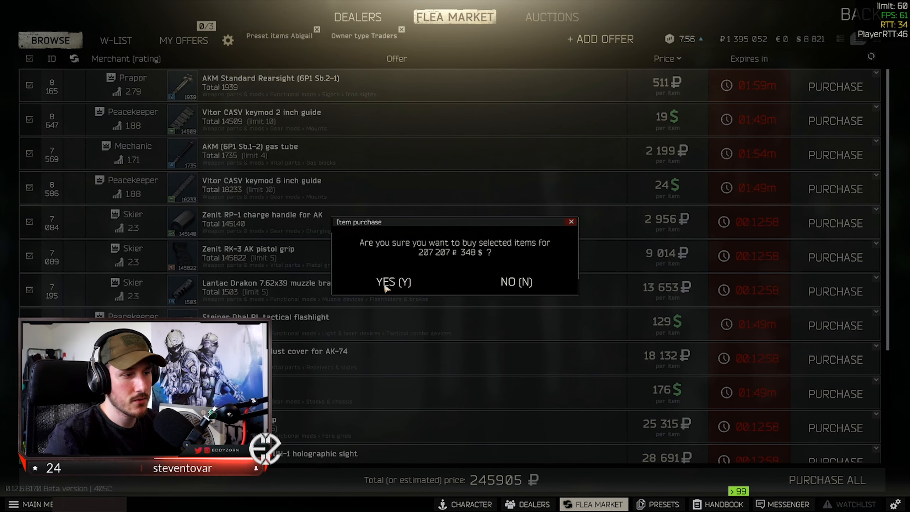
pyautogui.click(394, 281)
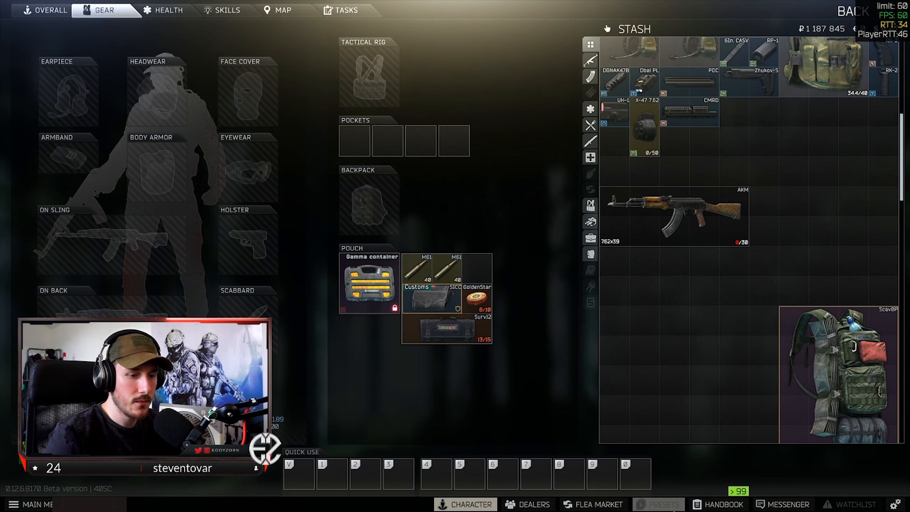
# Reopen the weapon presets and load the Abigail preset for a second build.
pyautogui.click(658, 503)
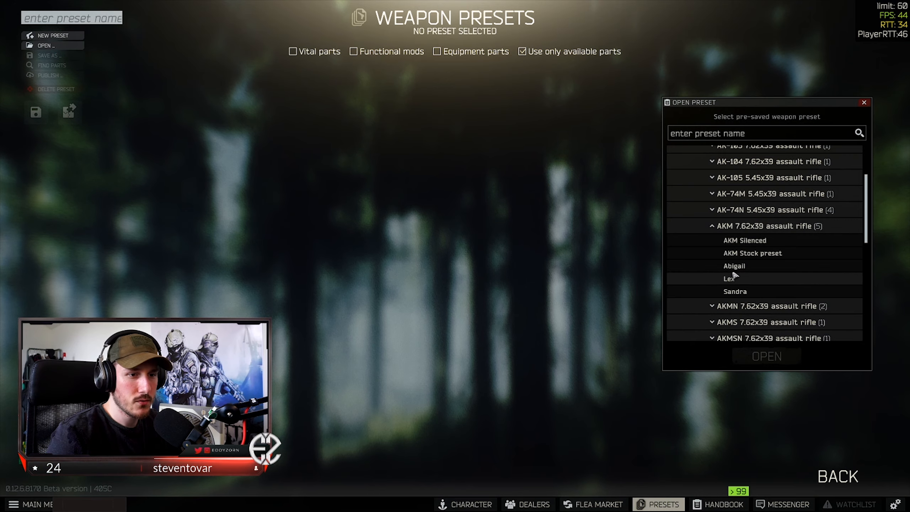
pyautogui.doubleClick(734, 265)
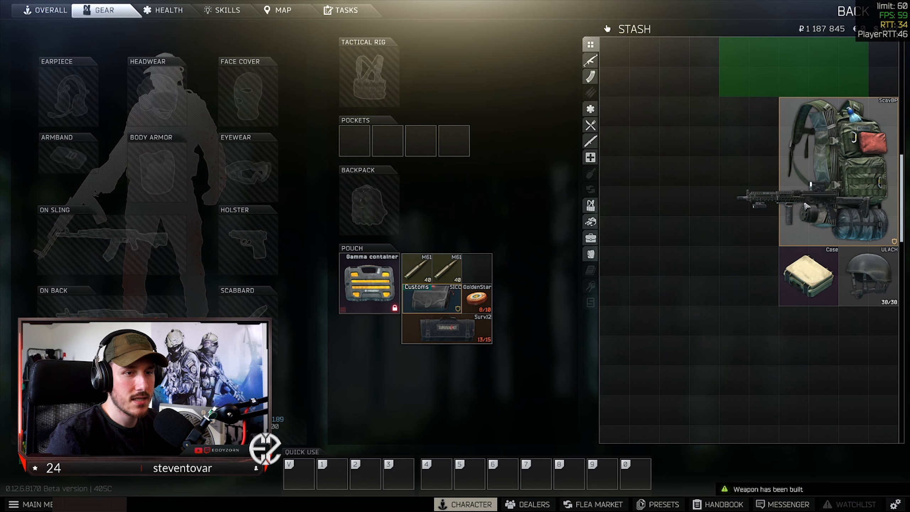
pyautogui.scroll(-3)
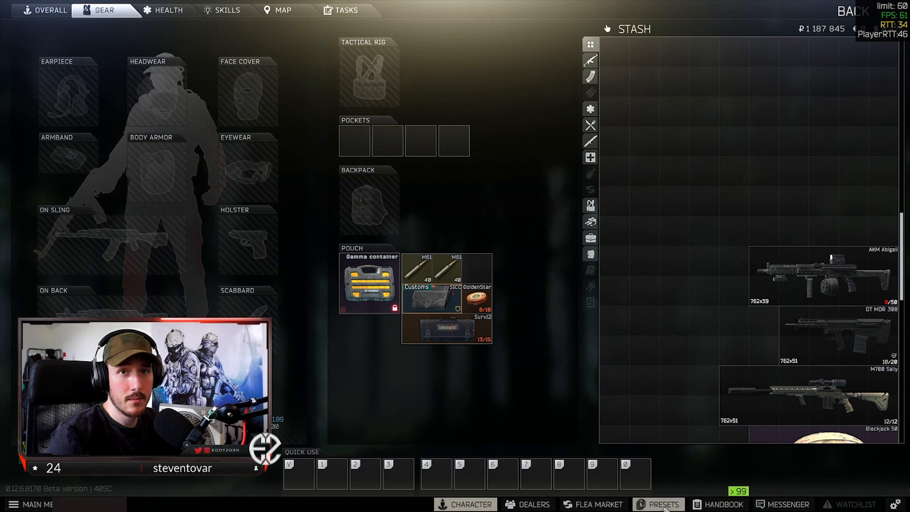
pyautogui.click(658, 504)
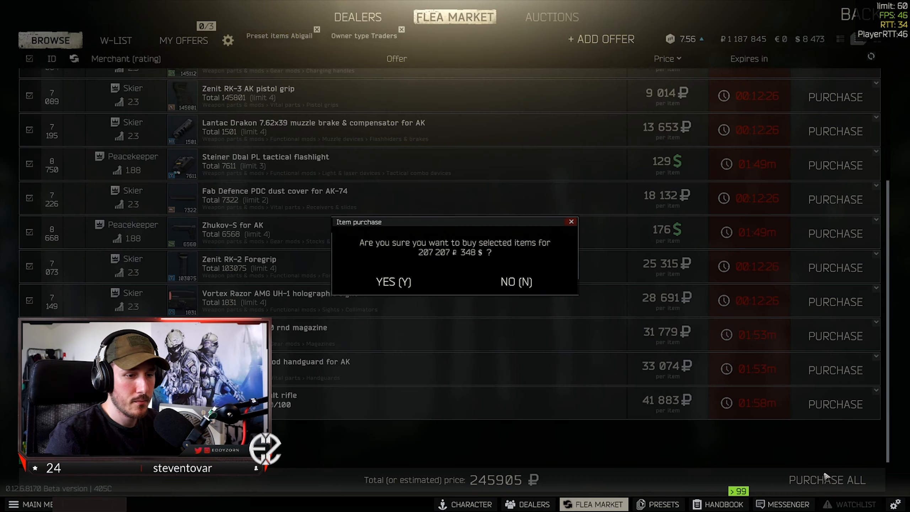
# Confirm the second Abigail parts purchase and load the Abigail rifle preset.
pyautogui.click(393, 282)
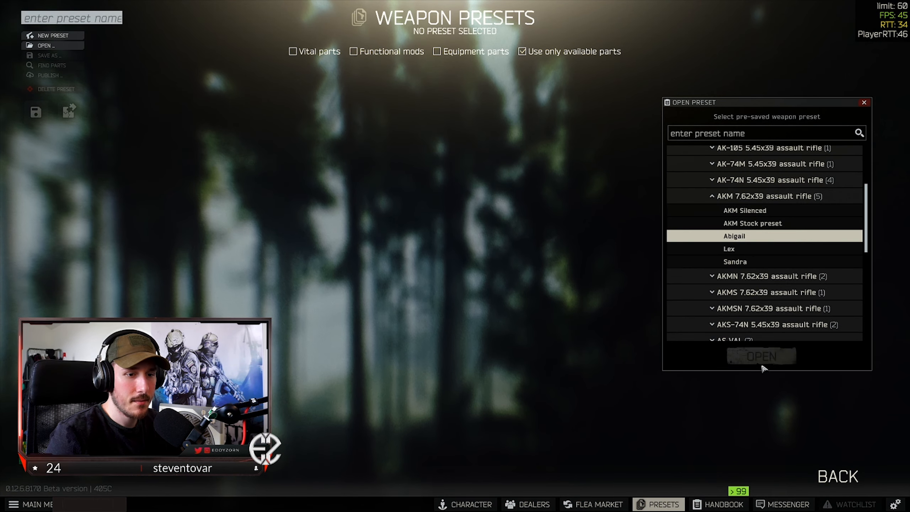
pyautogui.click(760, 356)
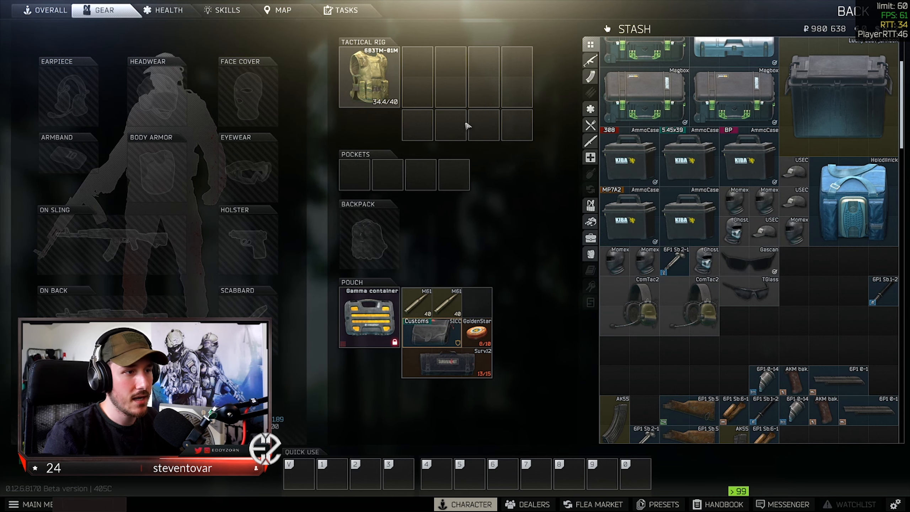
# Assemble a second Abigail AKM from the purchased parts.
pyautogui.click(368, 75)
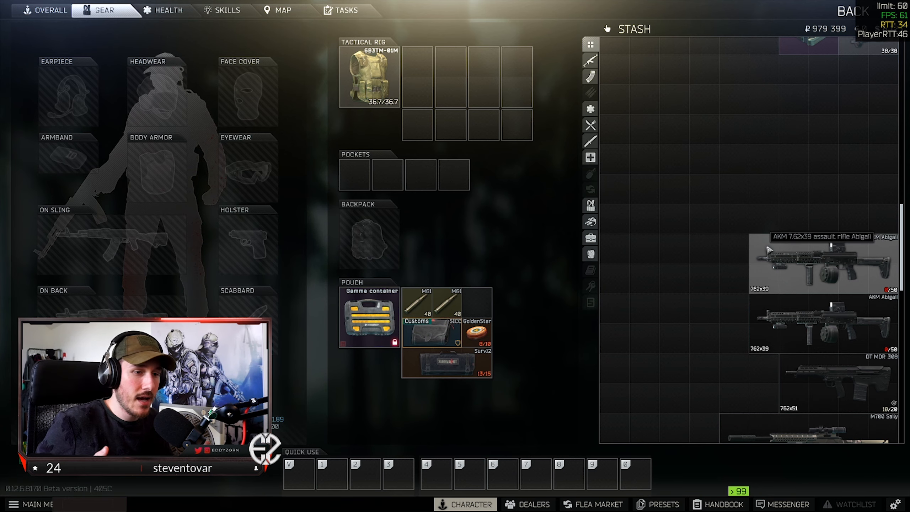
# Scroll the stash down to the two Abigail AKM rifles.
pyautogui.scroll(-3)
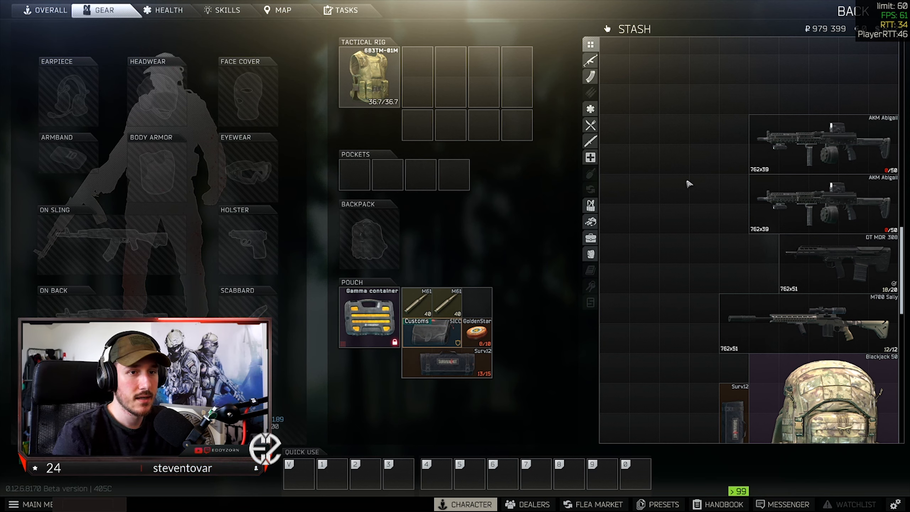
pyautogui.moveTo(682, 160)
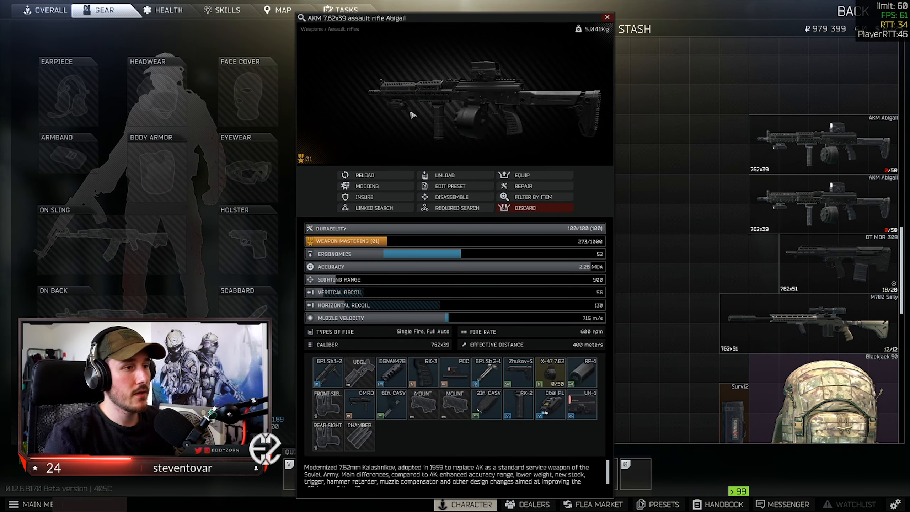
# Close the Abigail AKM stat window, scroll the stash, and close it again.
pyautogui.click(606, 18)
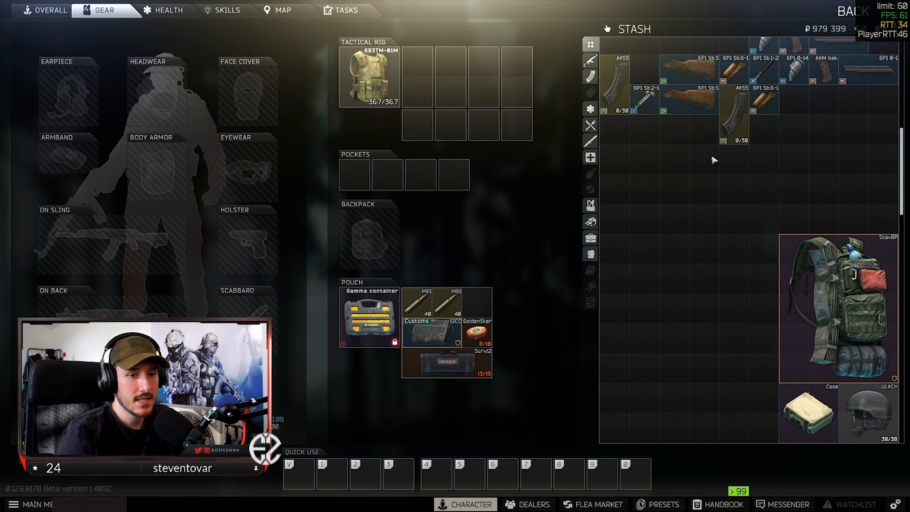
pyautogui.scroll(-3)
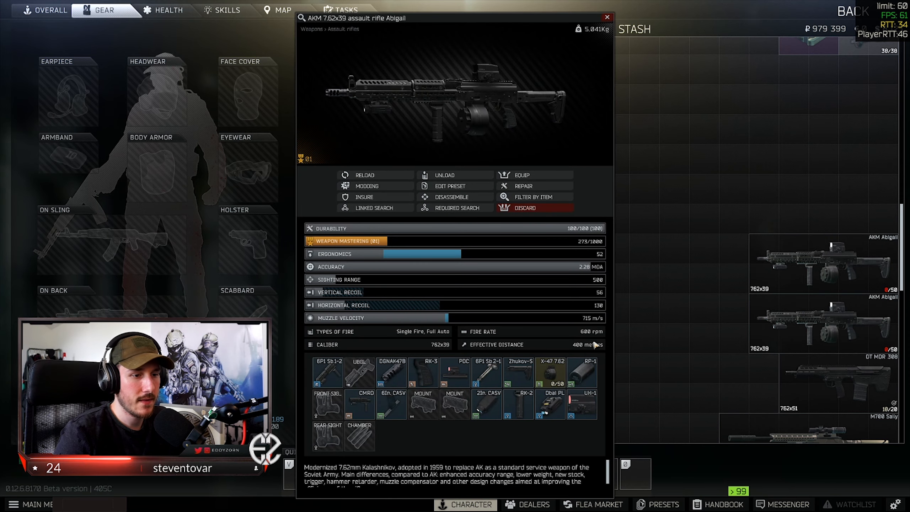
pyautogui.click(607, 17)
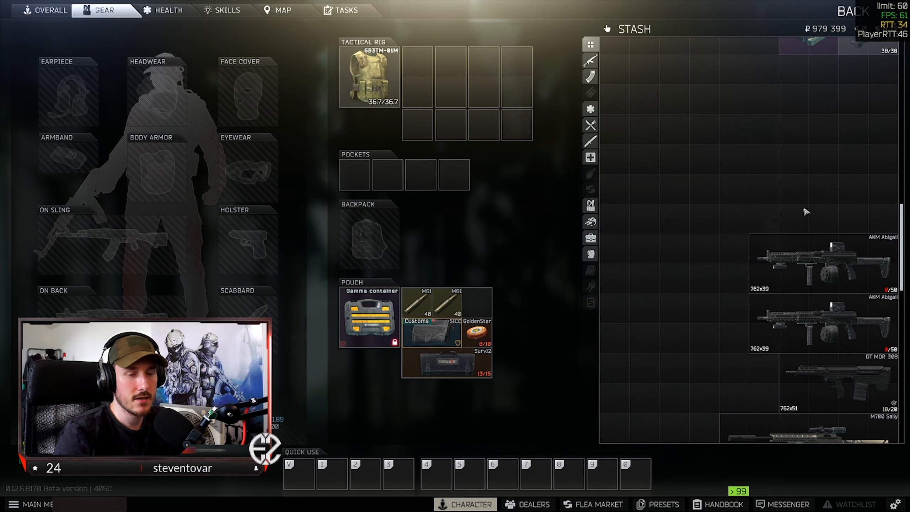
pyautogui.moveTo(636, 53)
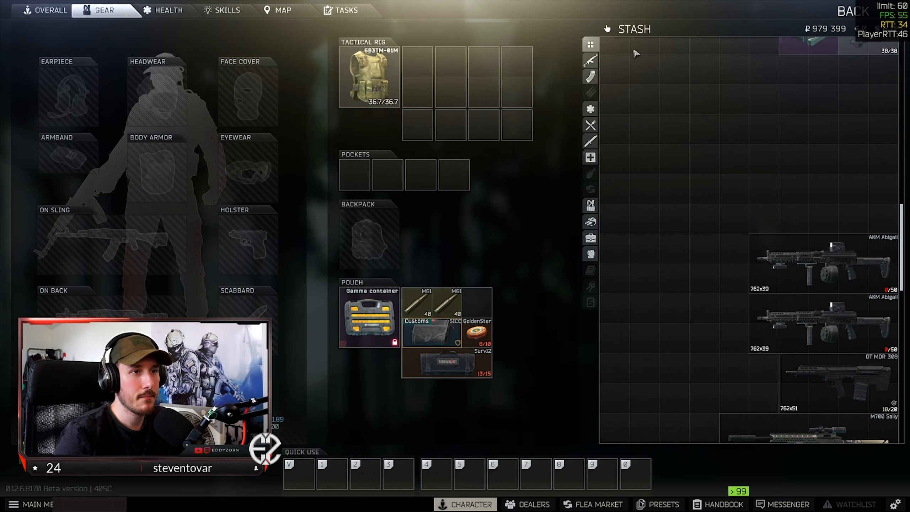